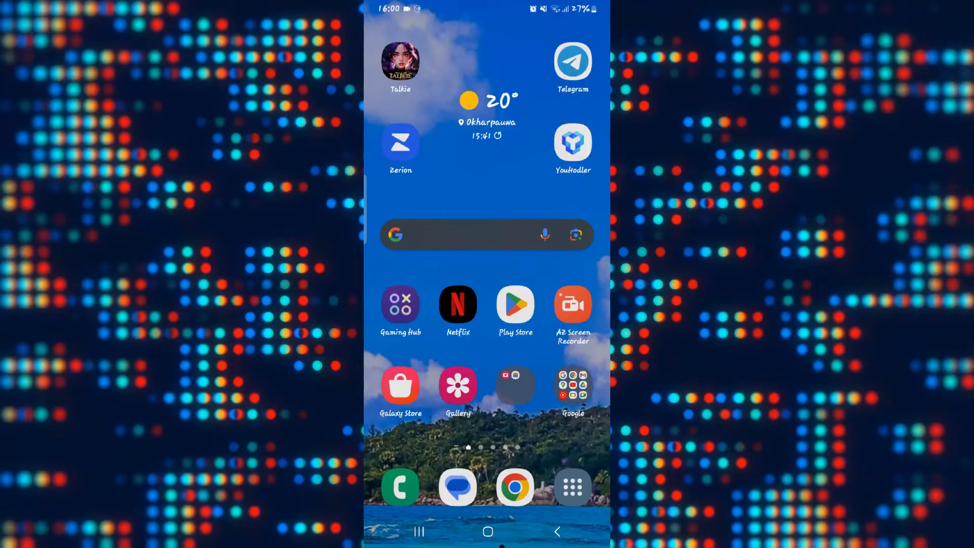
# Launch Talkie from the home screen and reach the profile menu with My Talkie
pyautogui.click(400, 60)
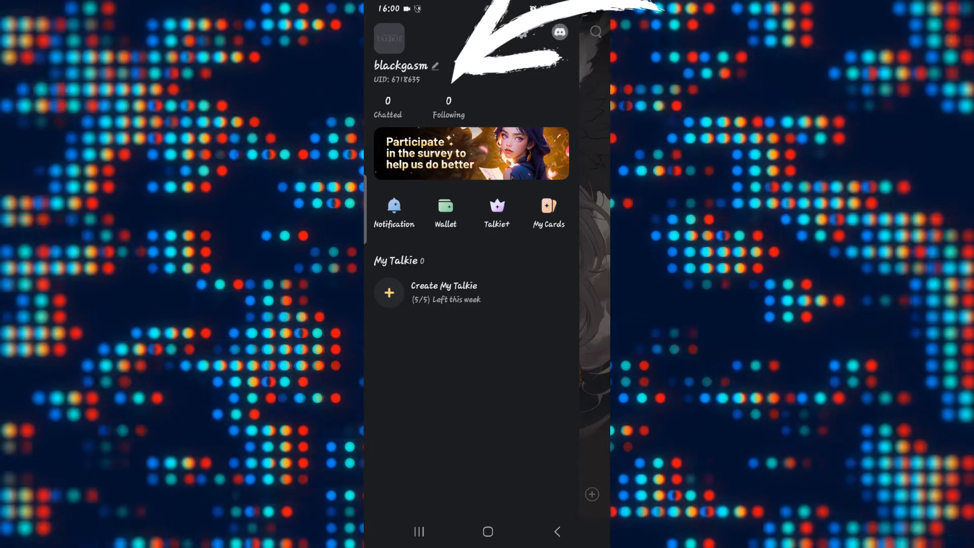
# Open Edit my profile via the pencil icon beside the username
pyautogui.click(435, 66)
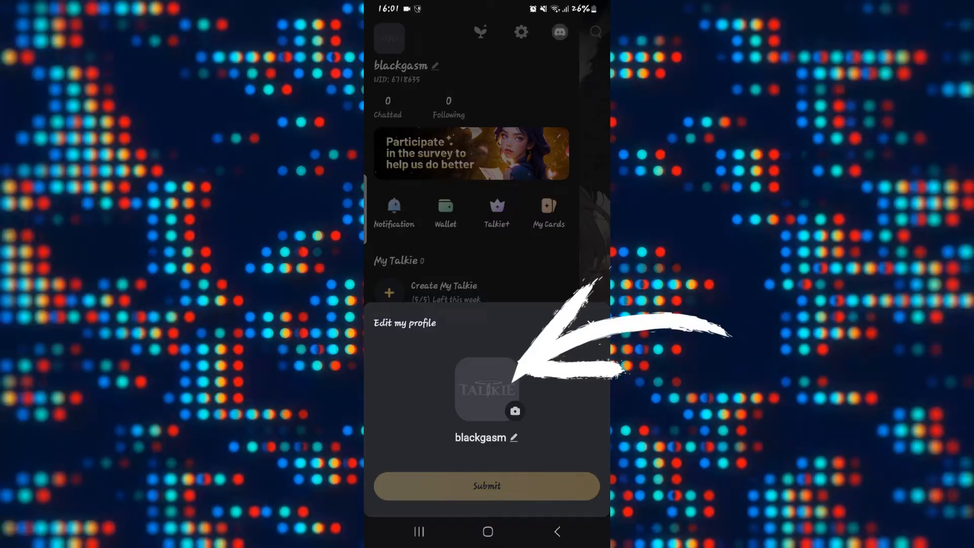
# Pick a new avatar photo, accept the crop, and submit the profile changes
pyautogui.click(514, 411)
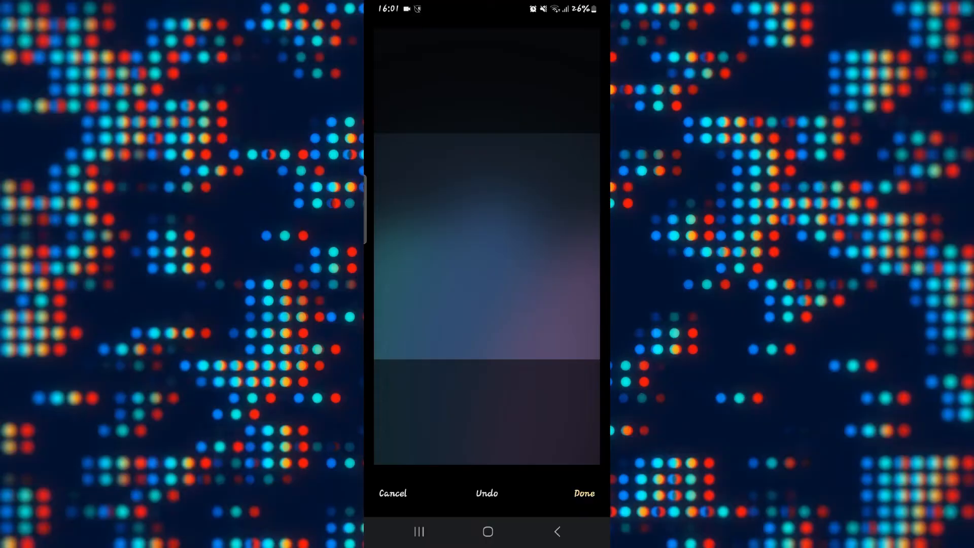
pyautogui.click(583, 494)
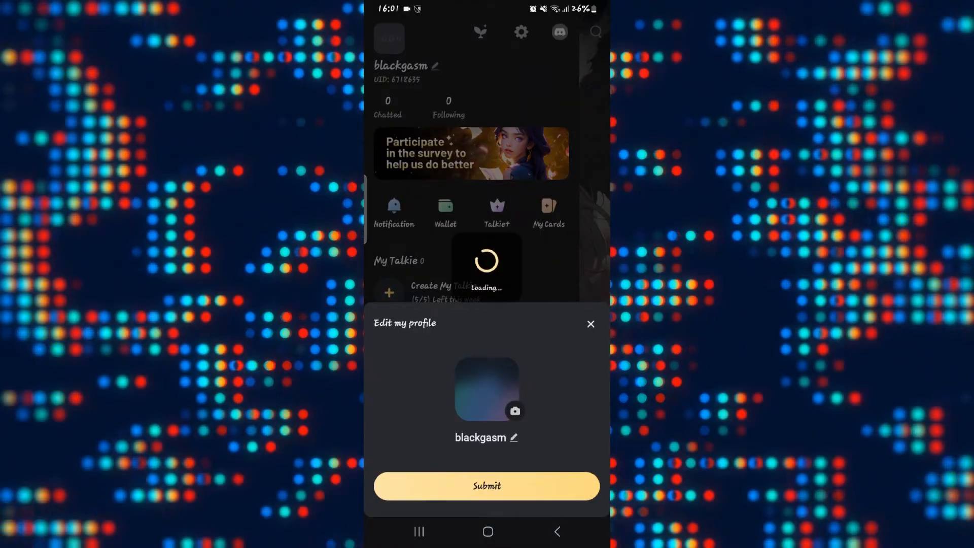
pyautogui.click(487, 487)
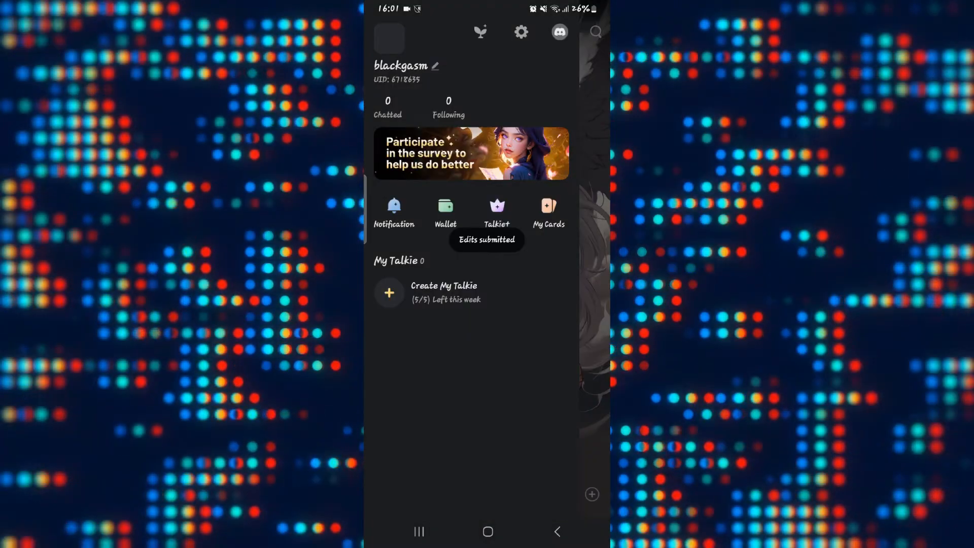